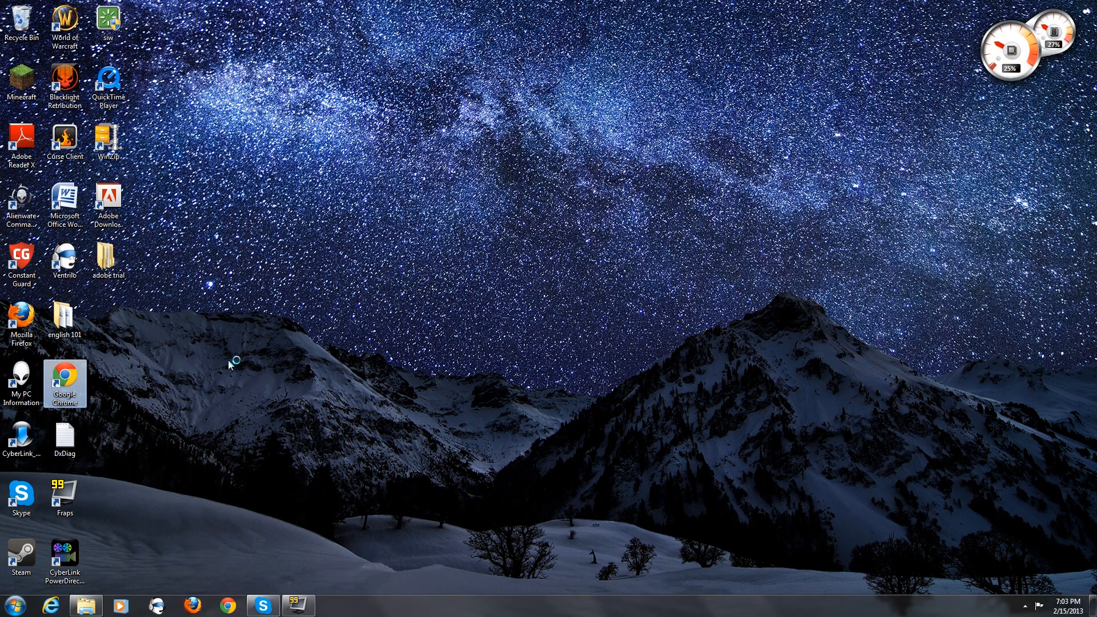
Launch Google Chrome from the desktop icon.
double_click(64, 384)
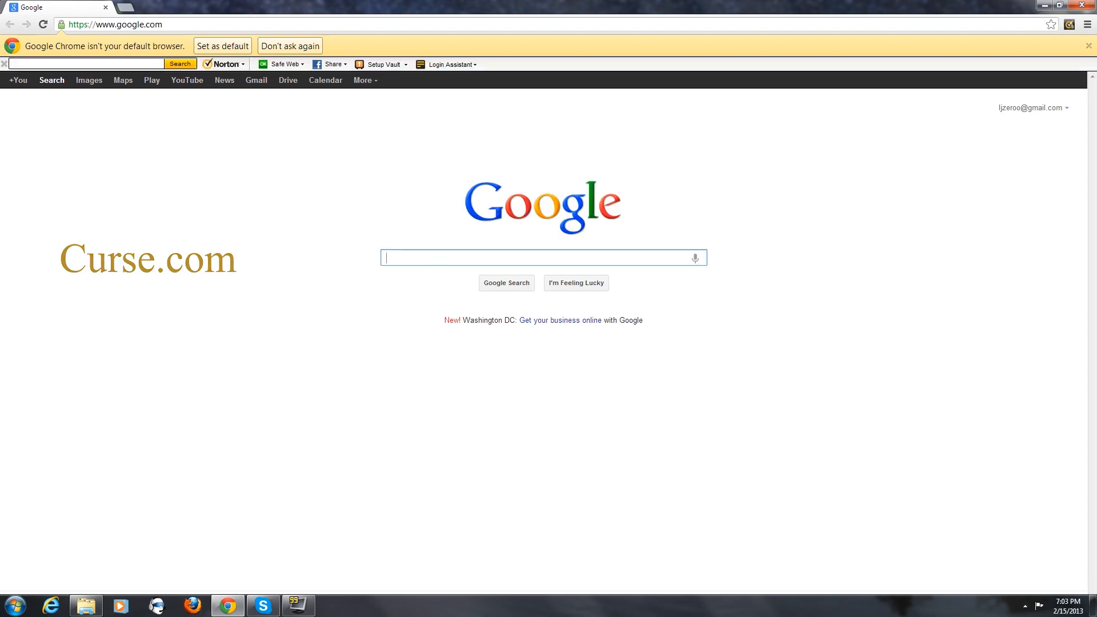
Search Google for 'curse' and reach the Curse Client v5 download page on curse.com.
text(curse)
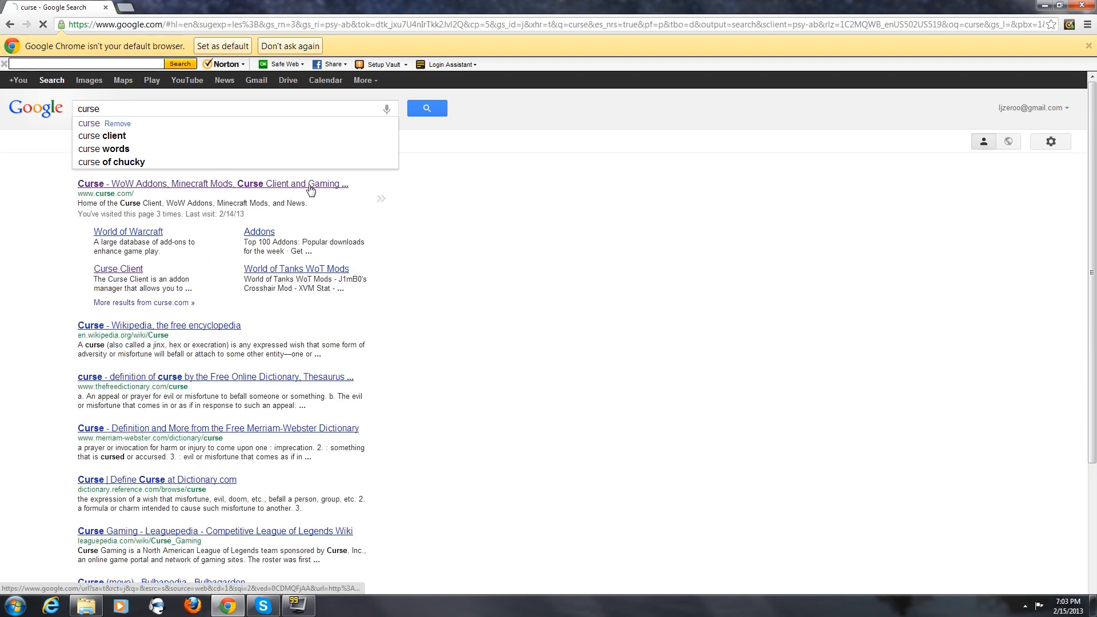
click(213, 183)
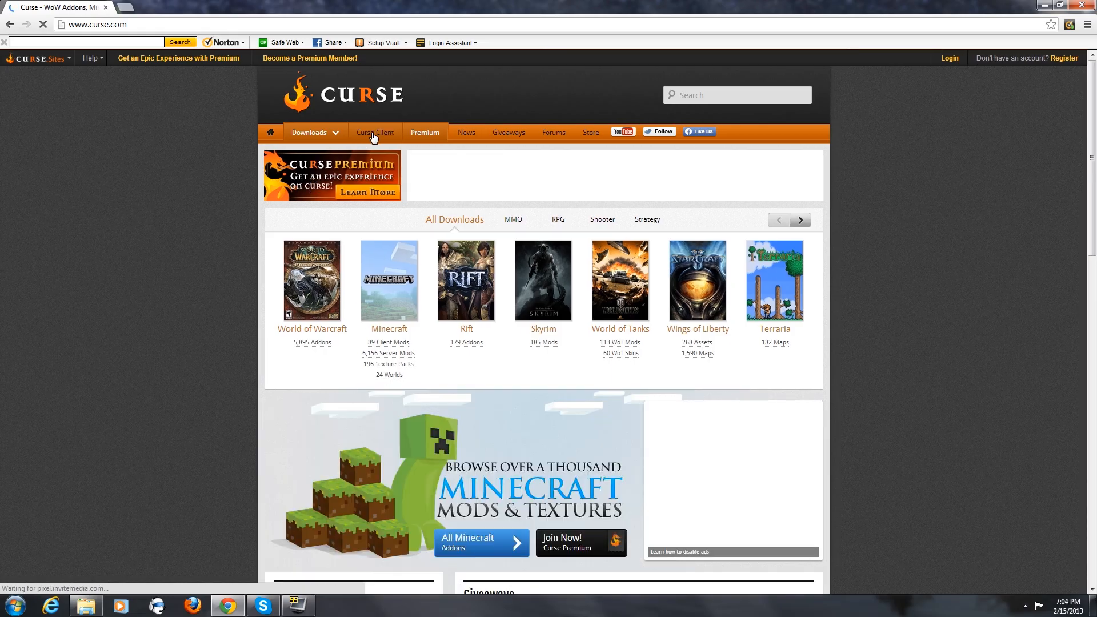
click(374, 132)
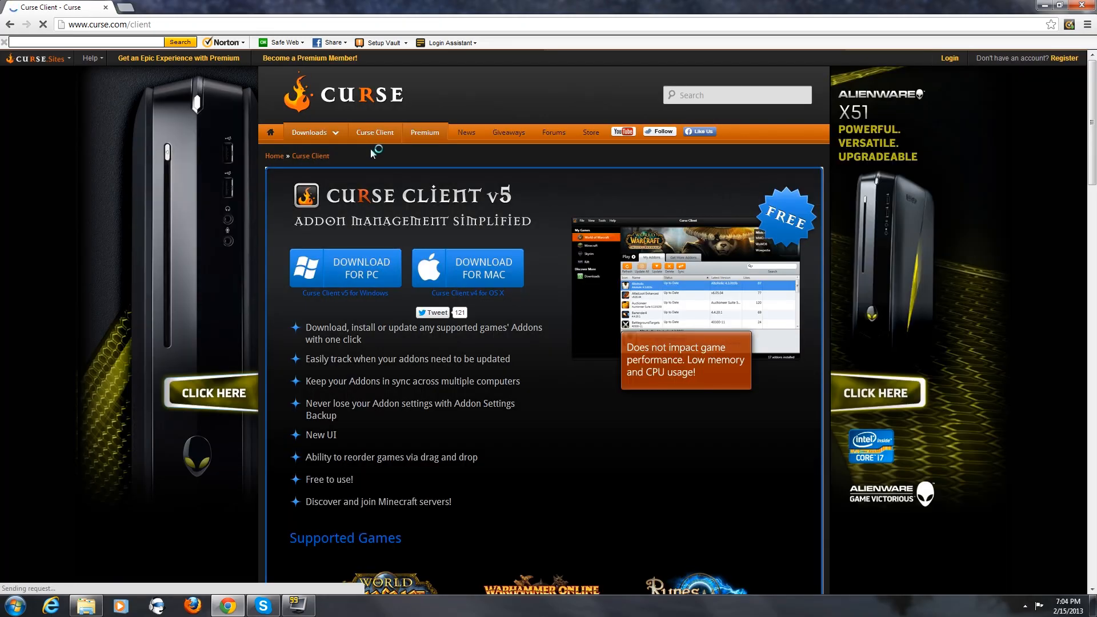
click(344, 268)
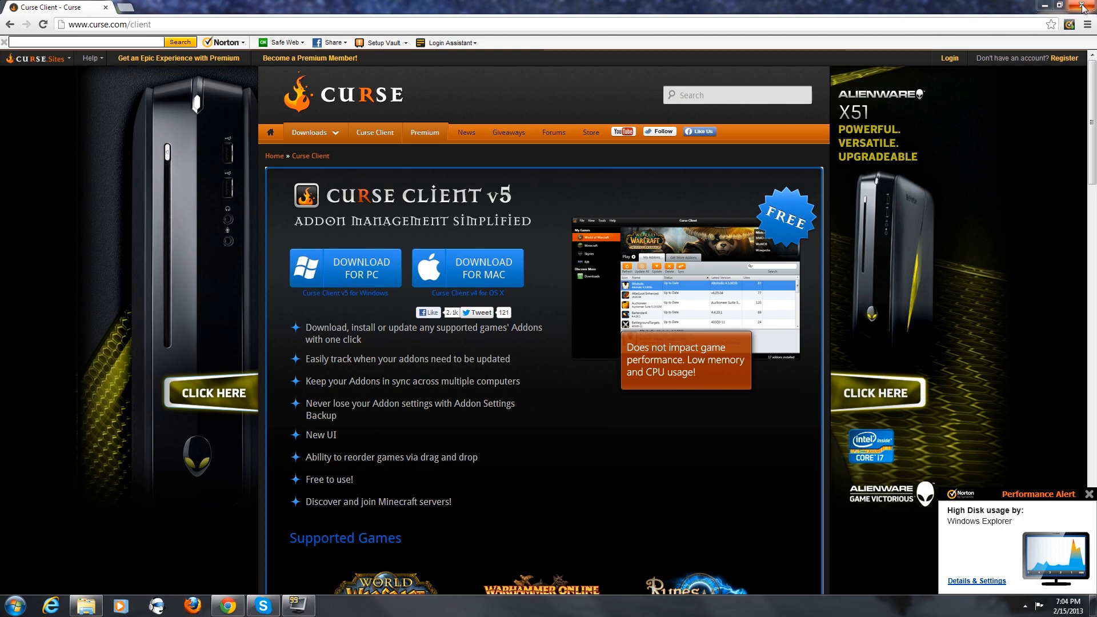
Close the Chrome window to return to the Windows desktop.
click(1089, 4)
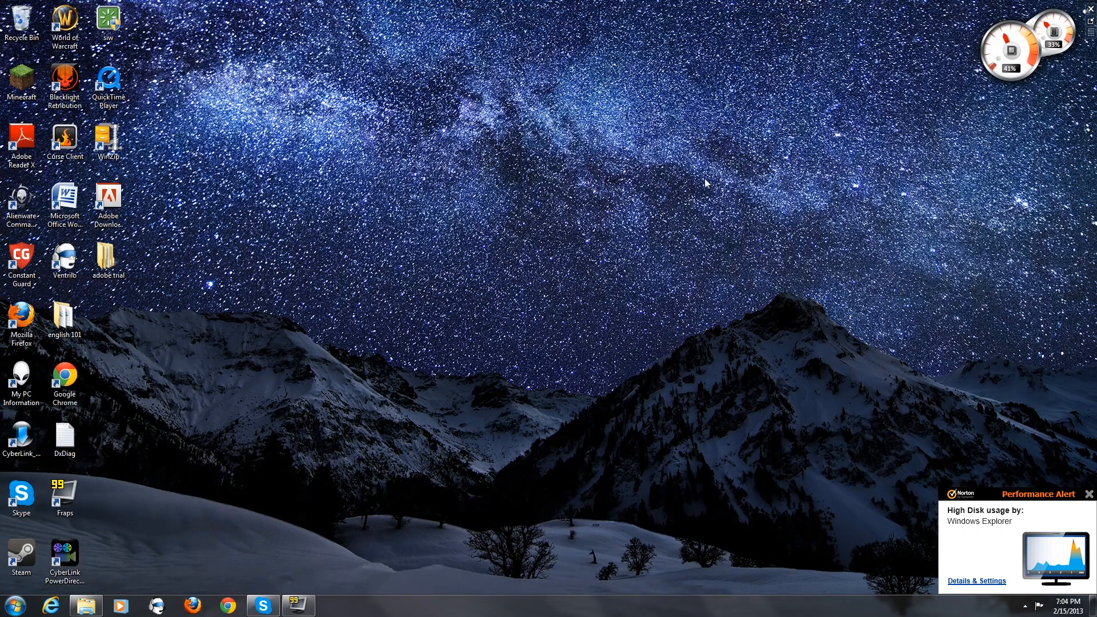
mouse_move(89, 164)
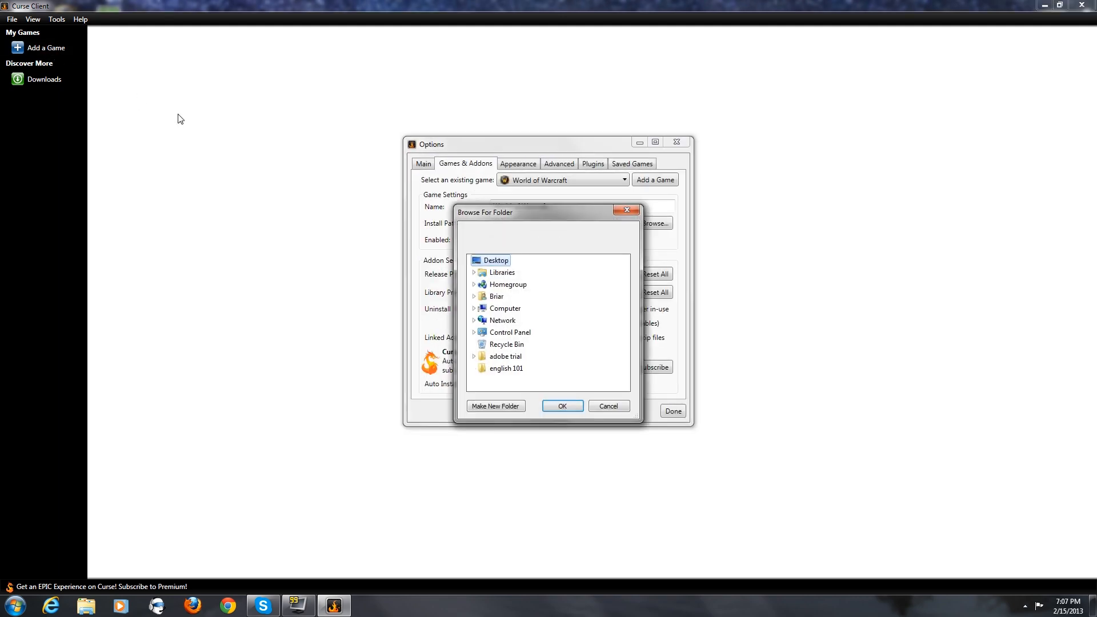
mouse_move(504, 309)
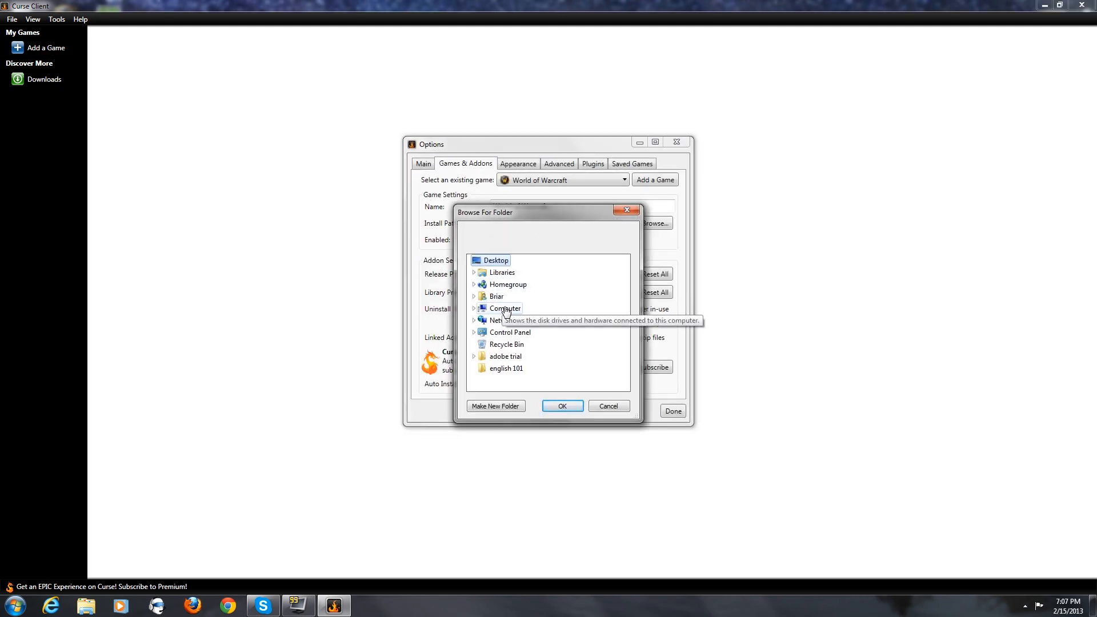
Select C:\Program Files (x86)\World of Warcraft as the game's install path.
click(474, 308)
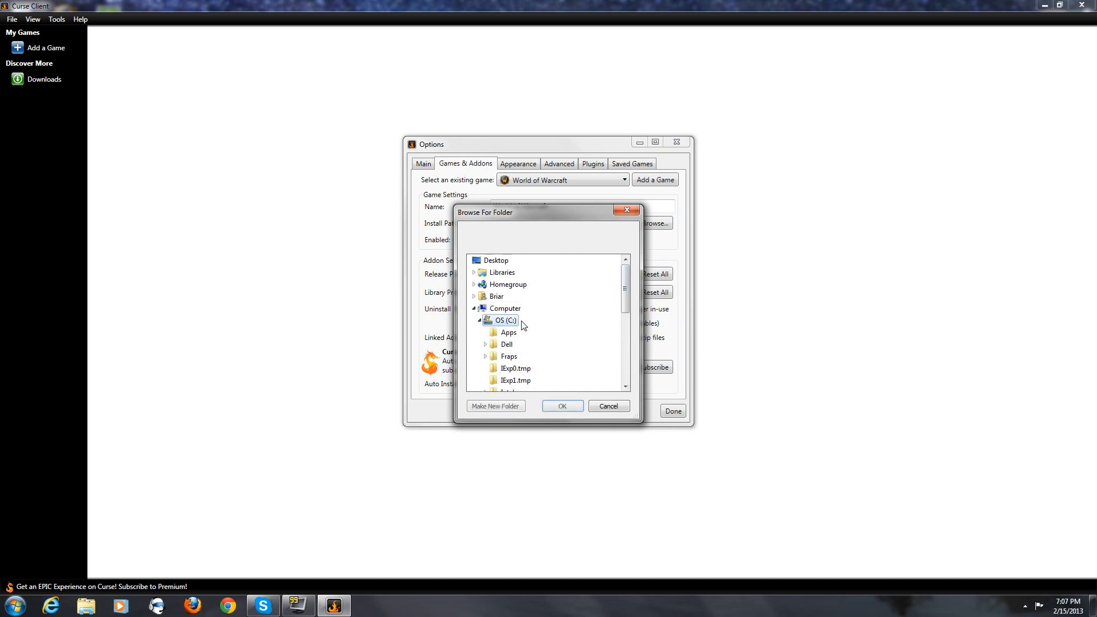
scroll(down, 3)
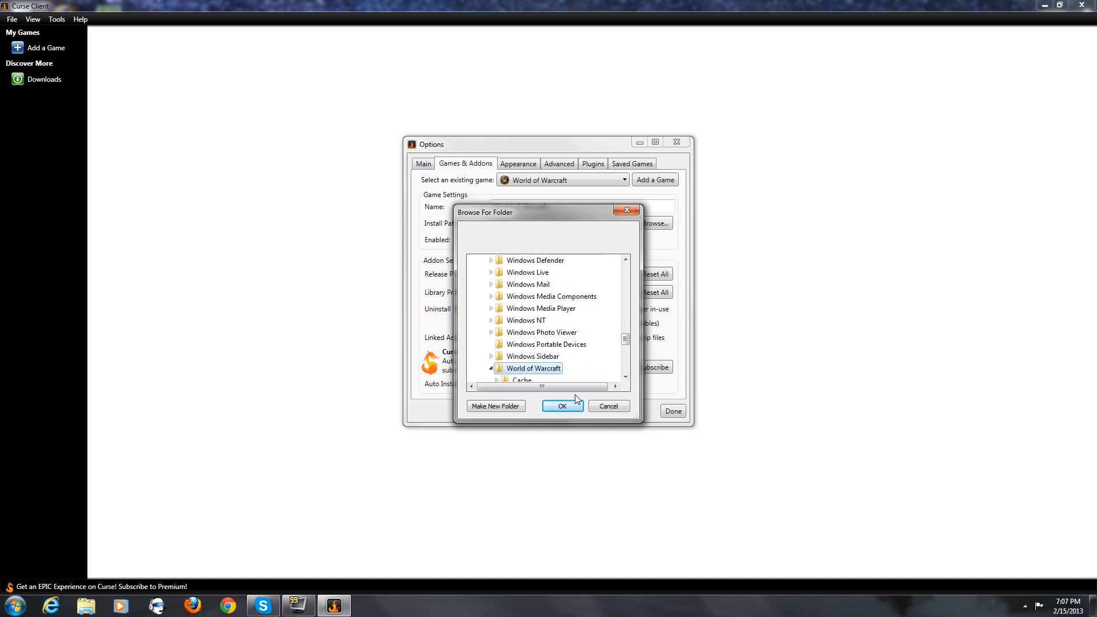
click(563, 405)
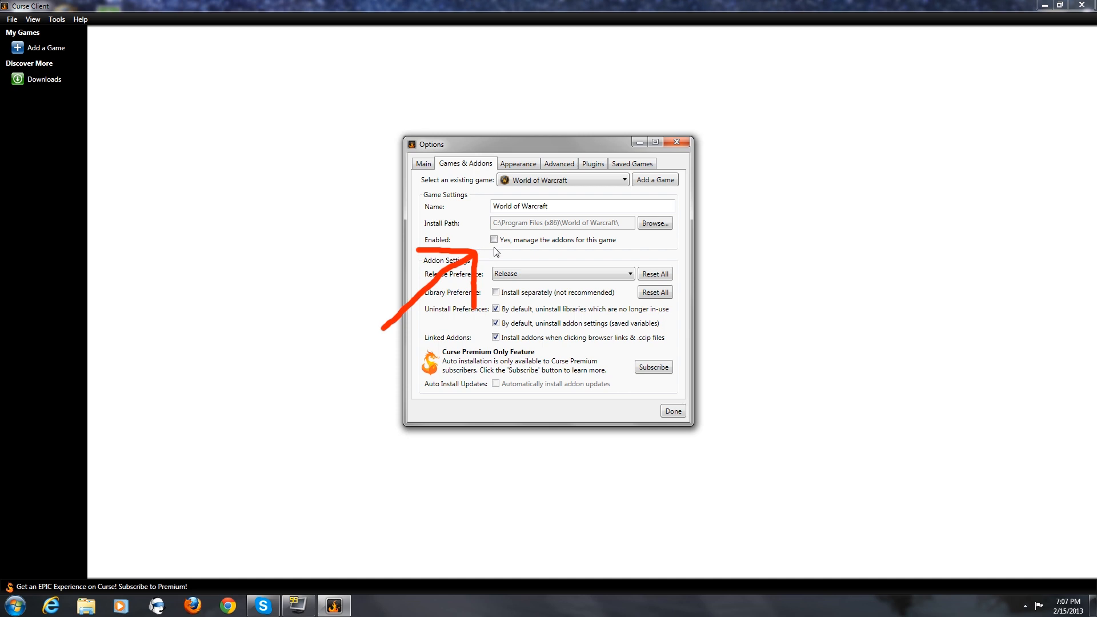
Enable 'Yes, manage the addons for this game' and go to Get More Addons.
click(495, 239)
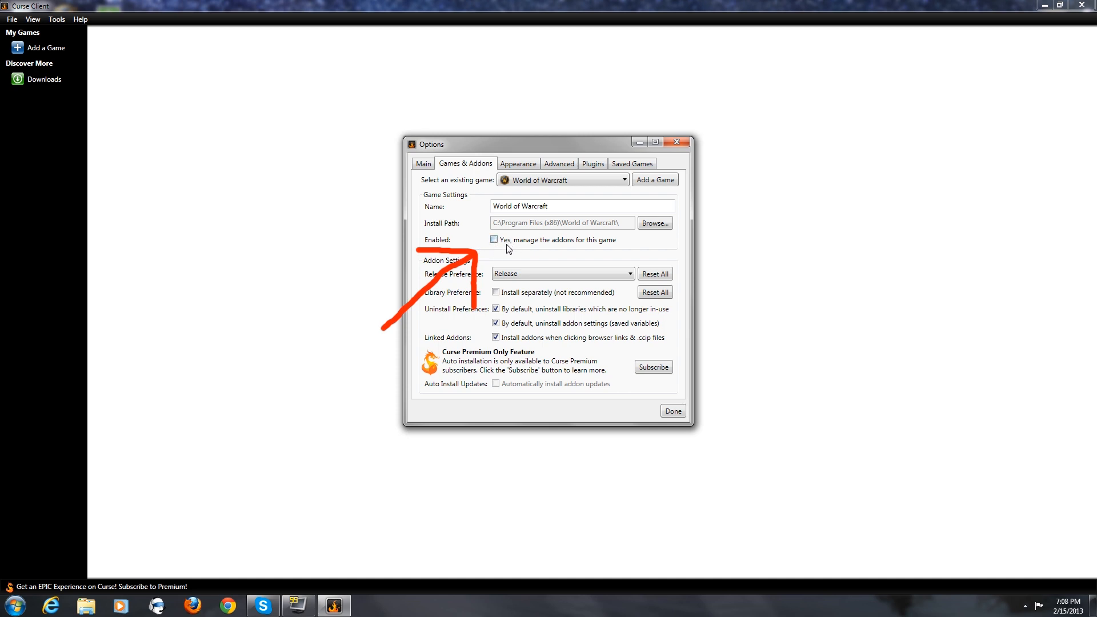
click(495, 239)
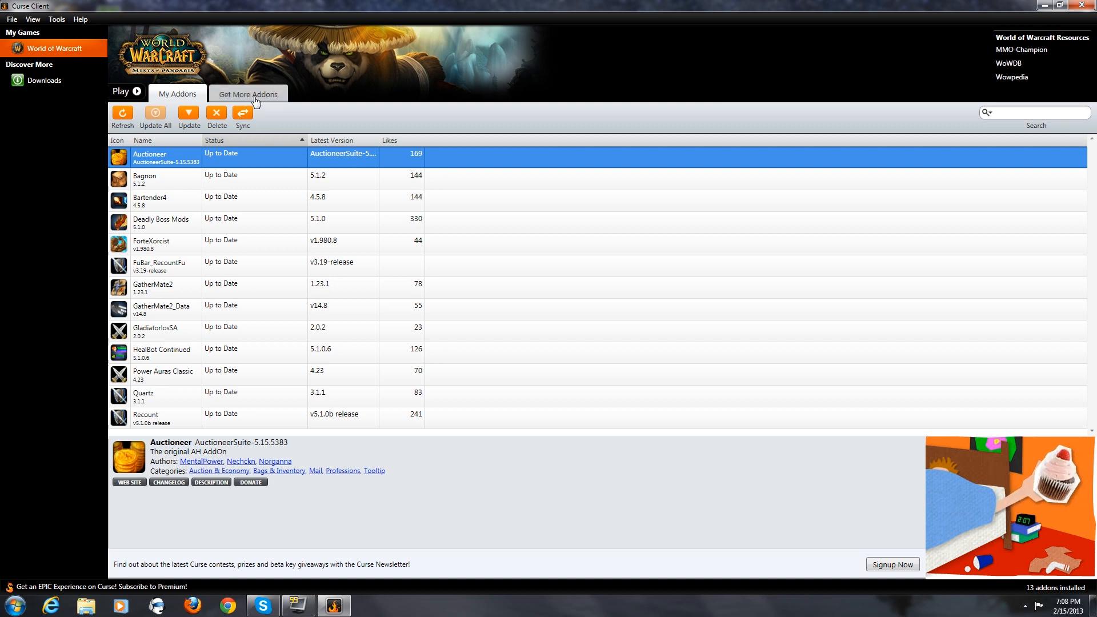
click(248, 92)
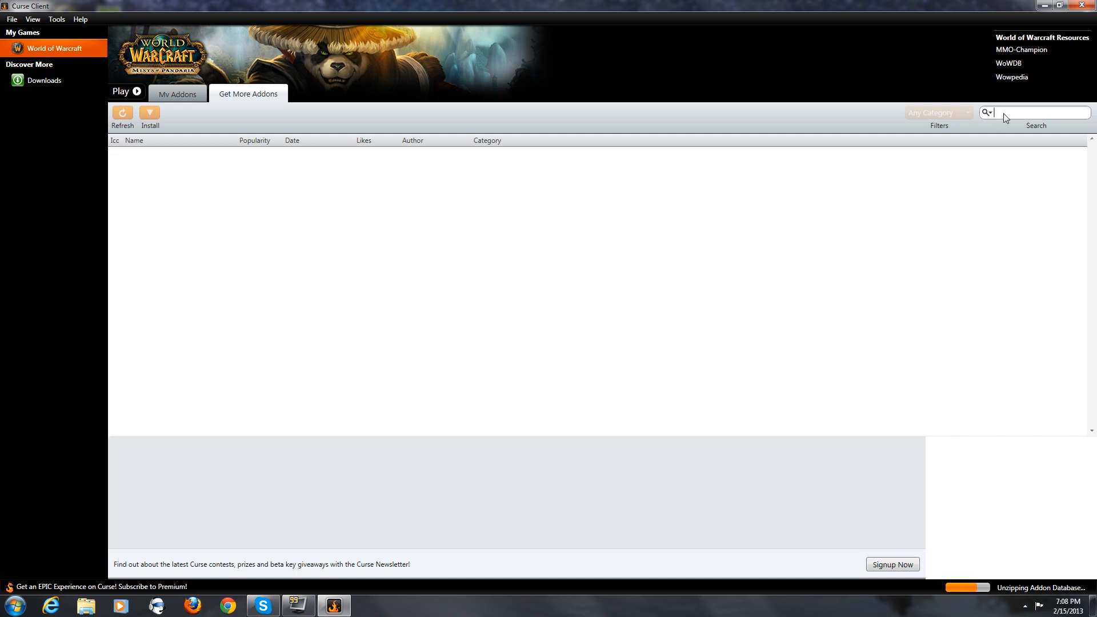
Search the catalogue for 'auctionator' and start installing Auctionator 3.1.2.
text(auctionator)
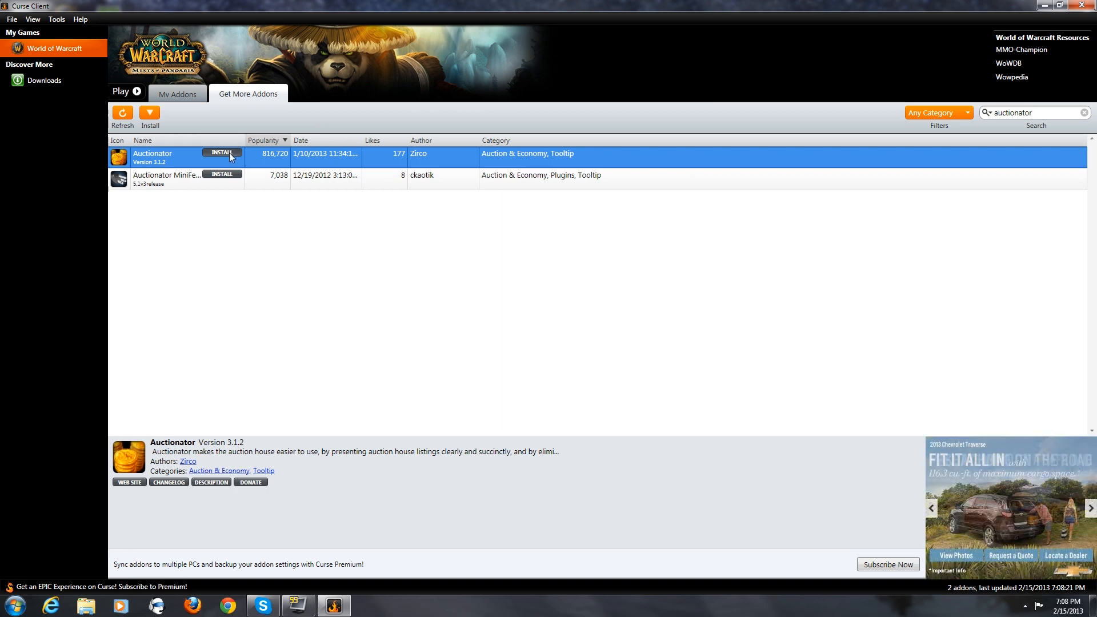
click(221, 152)
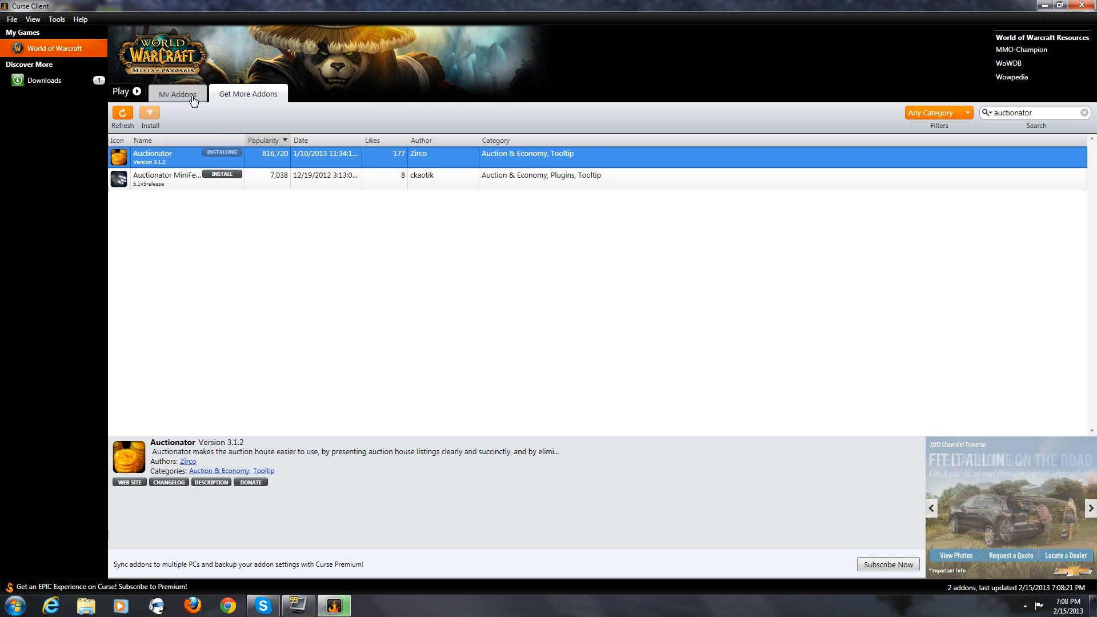
Verify Auctionator in My Addons, close Curse Client, and bring up WoW's AddOn List.
click(177, 92)
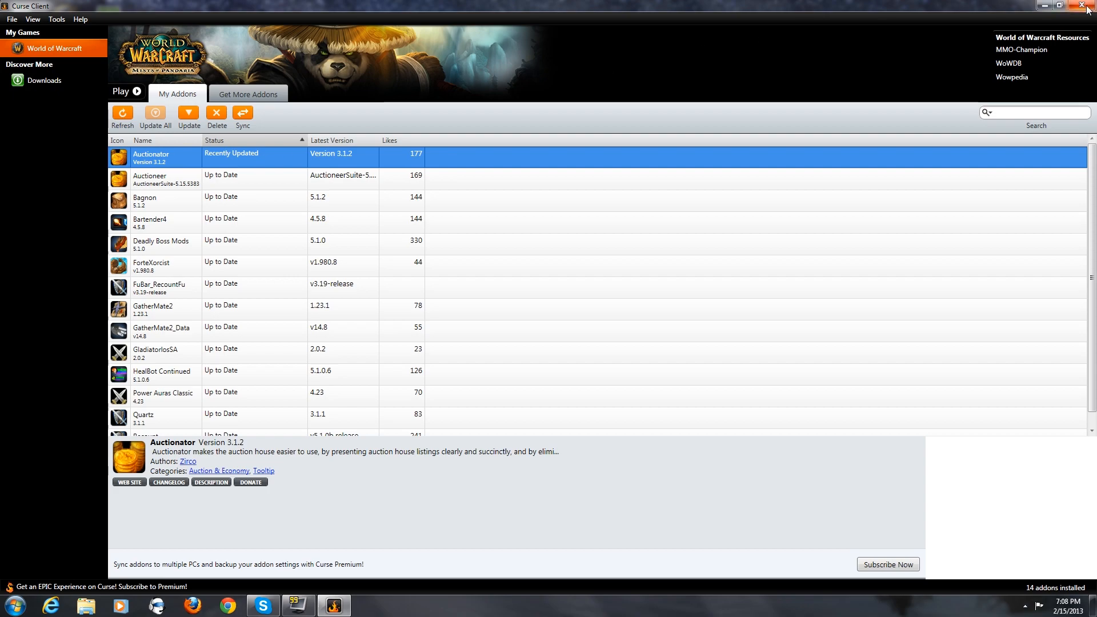
click(1071, 6)
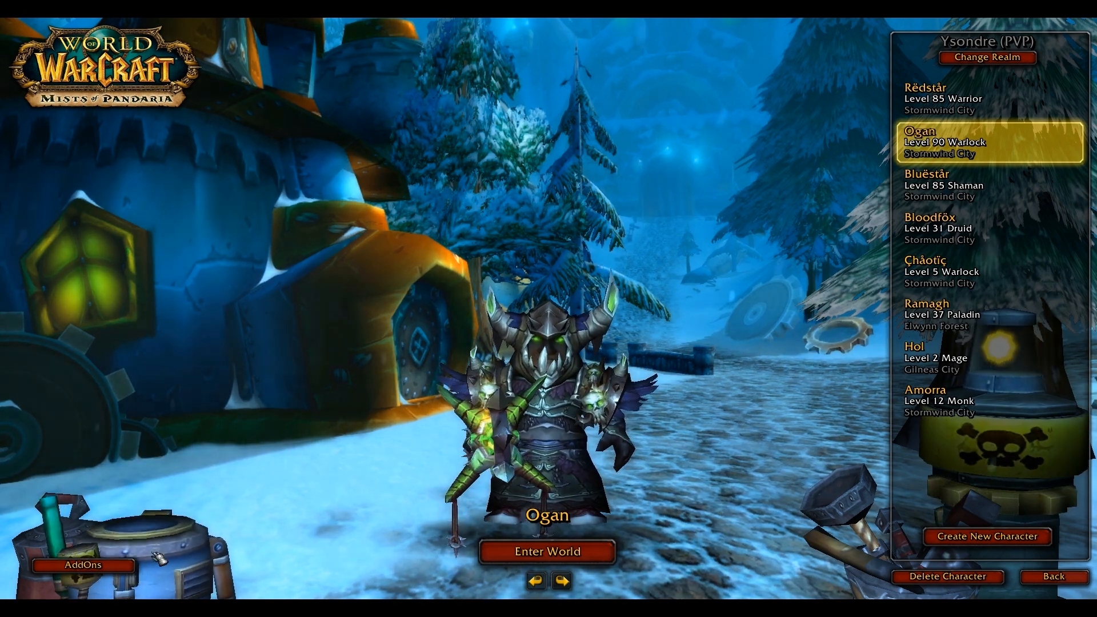
click(80, 565)
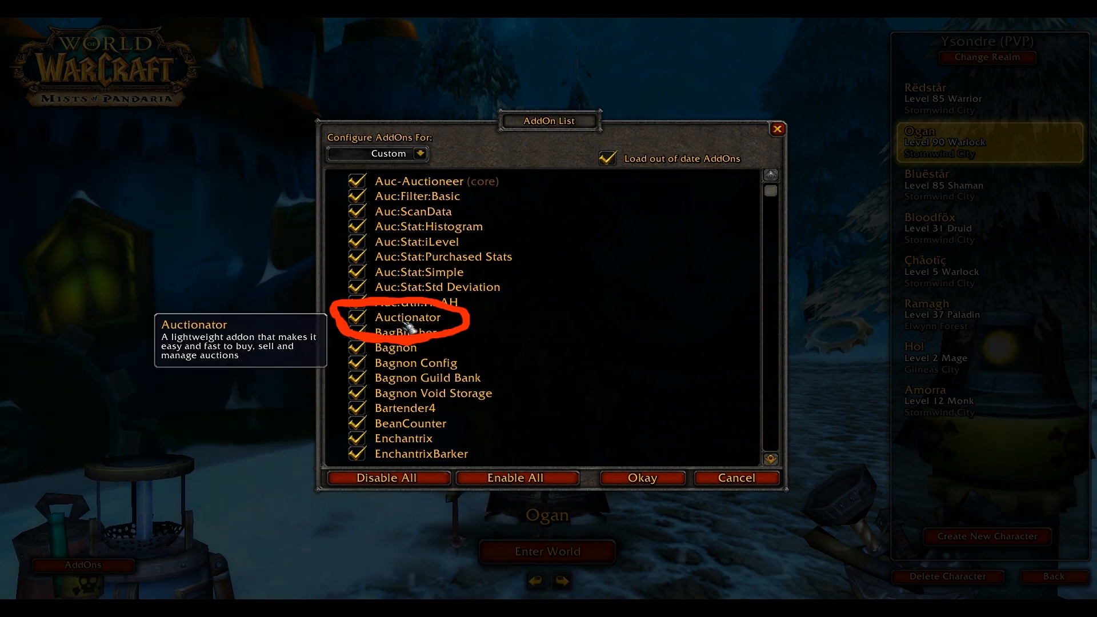
mouse_move(413, 320)
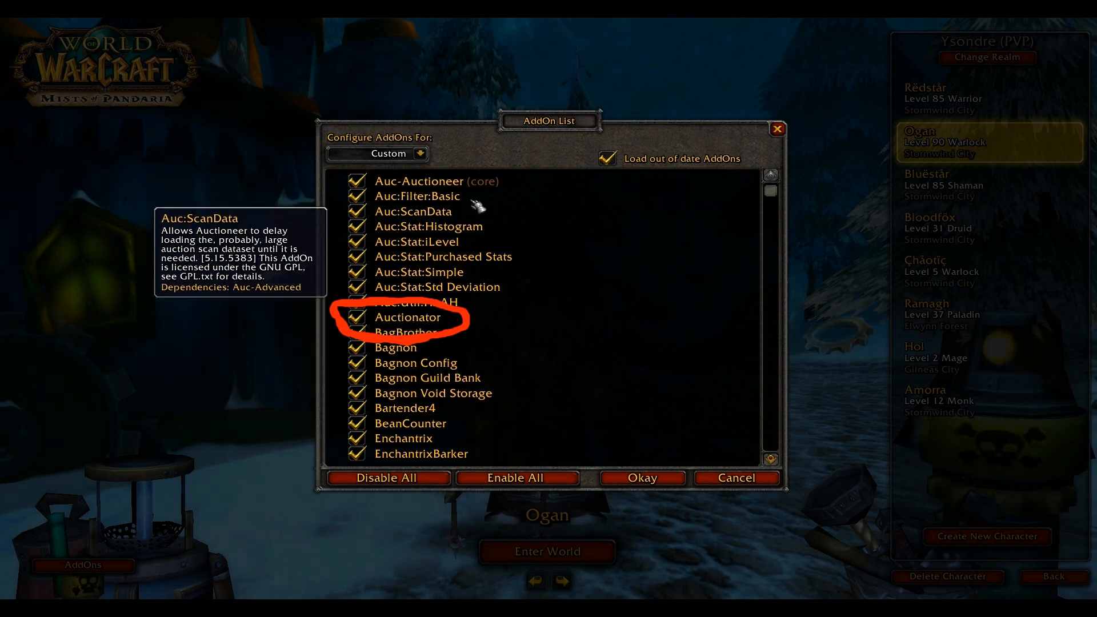
Confirm Auctionator is checked in the AddOn List and close it with Okay.
scroll(down, 3)
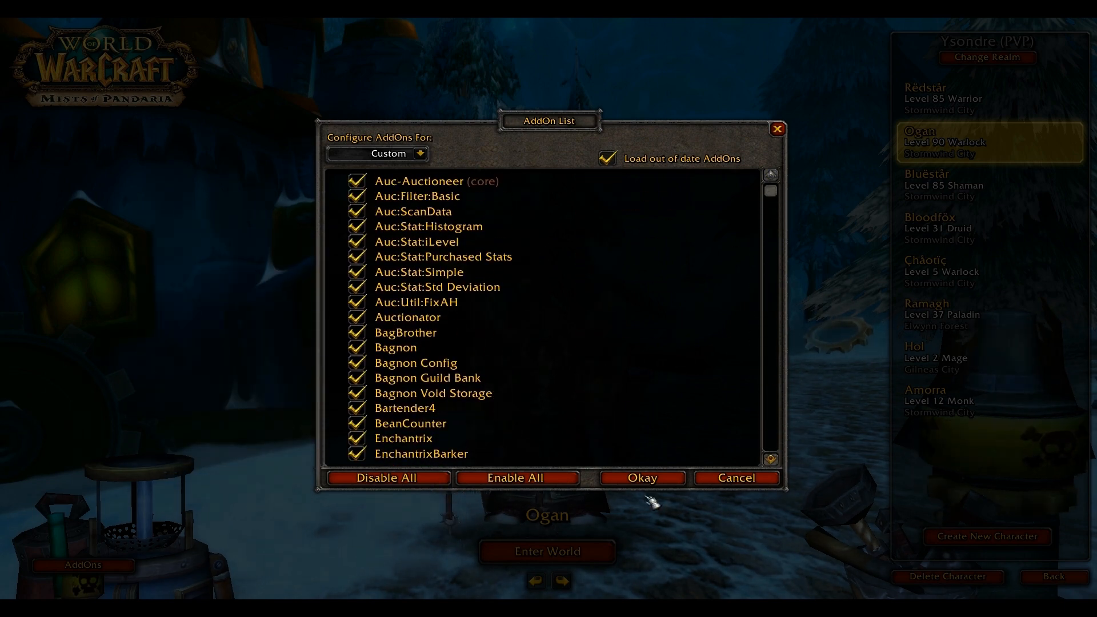
click(640, 478)
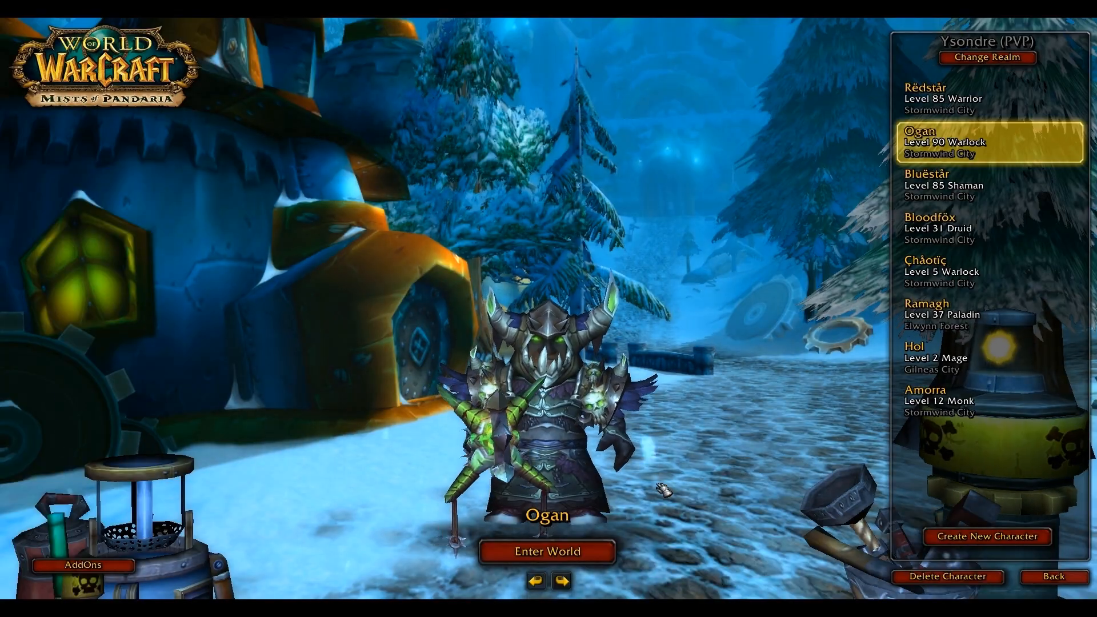